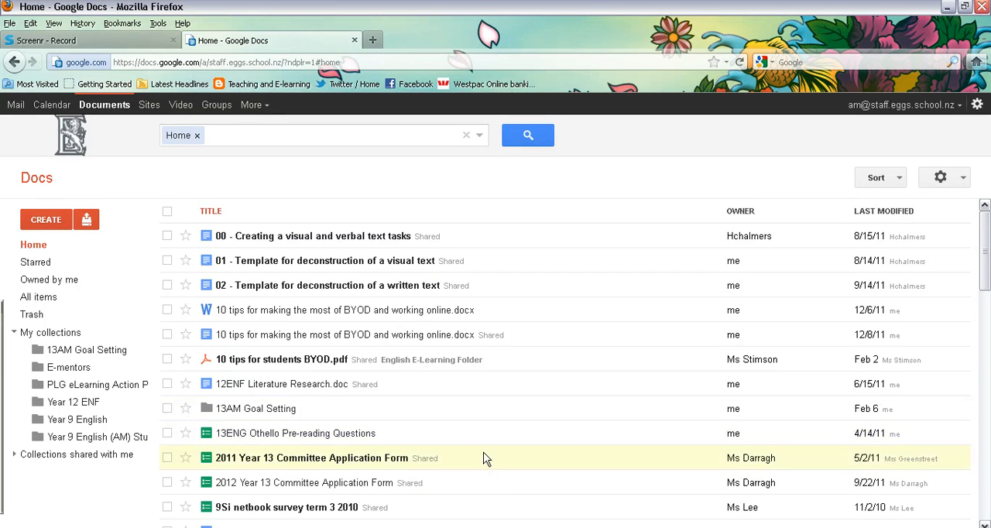
pyautogui.moveTo(455, 452)
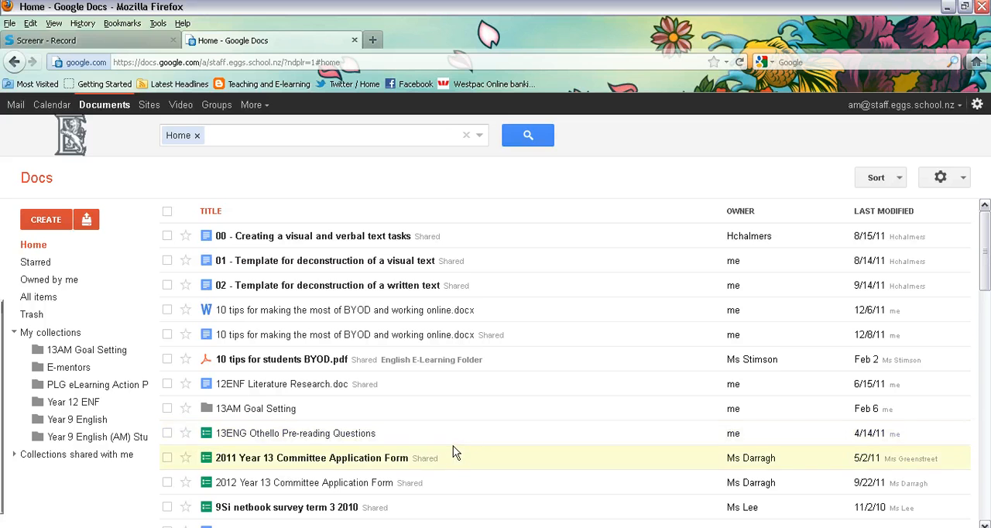
pyautogui.moveTo(468, 394)
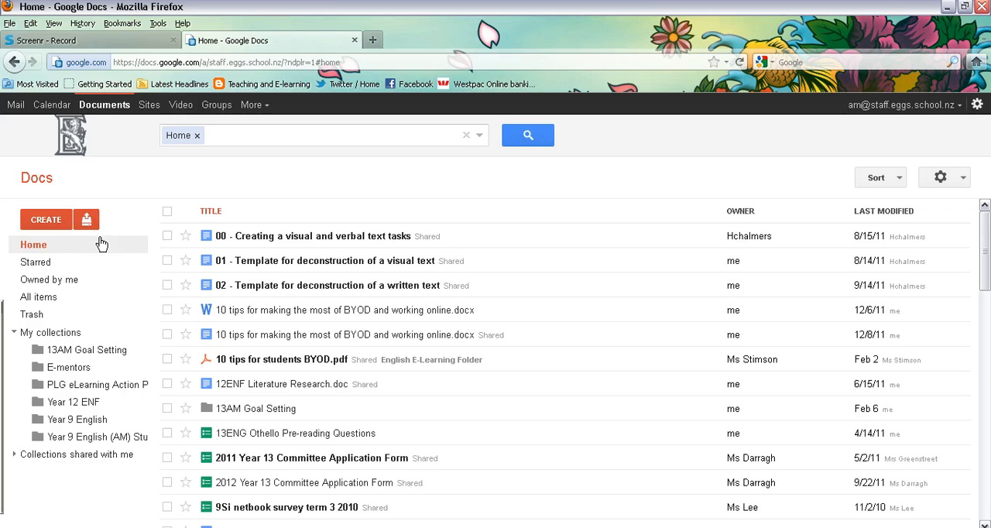
pyautogui.moveTo(64, 226)
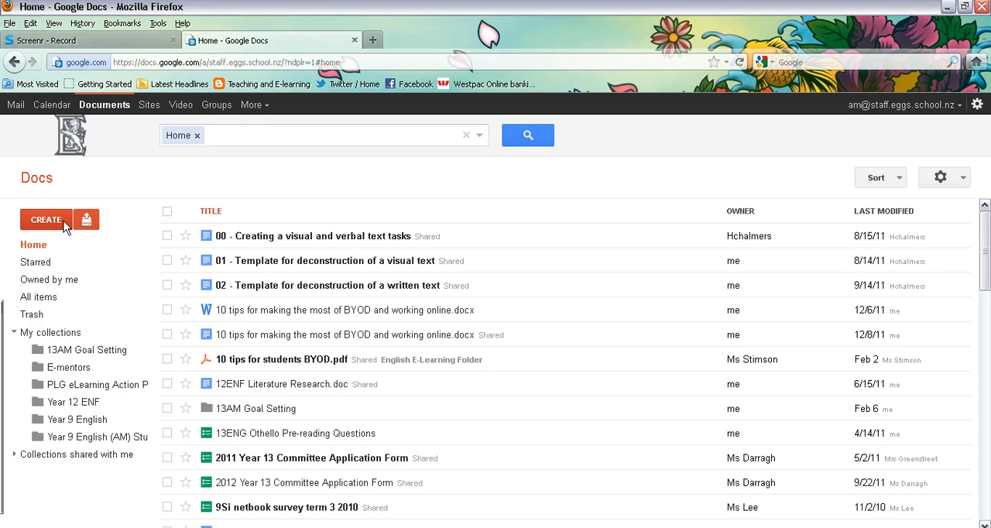
pyautogui.moveTo(60, 201)
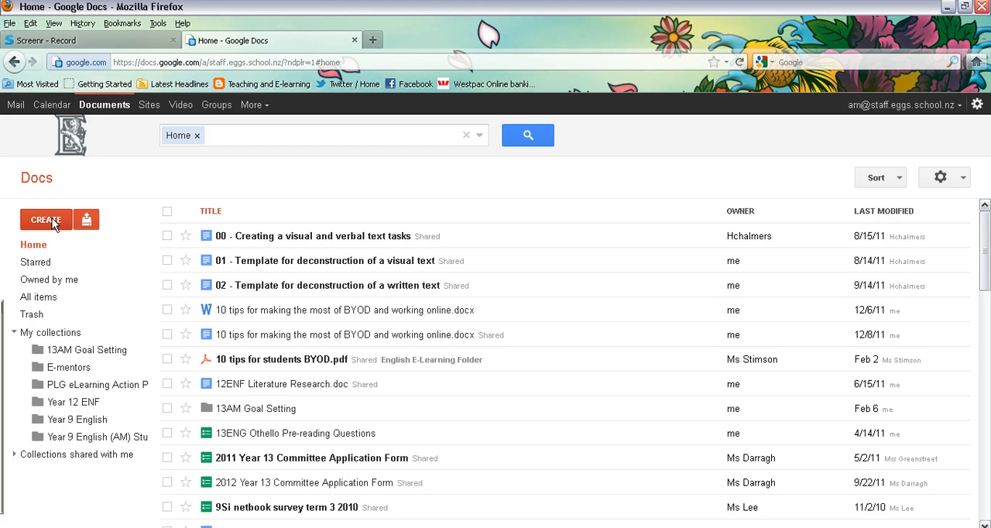
# Step: Create a blank document, rename it 'Document 1' and dismiss the Custom styles tip
pyautogui.click(45, 220)
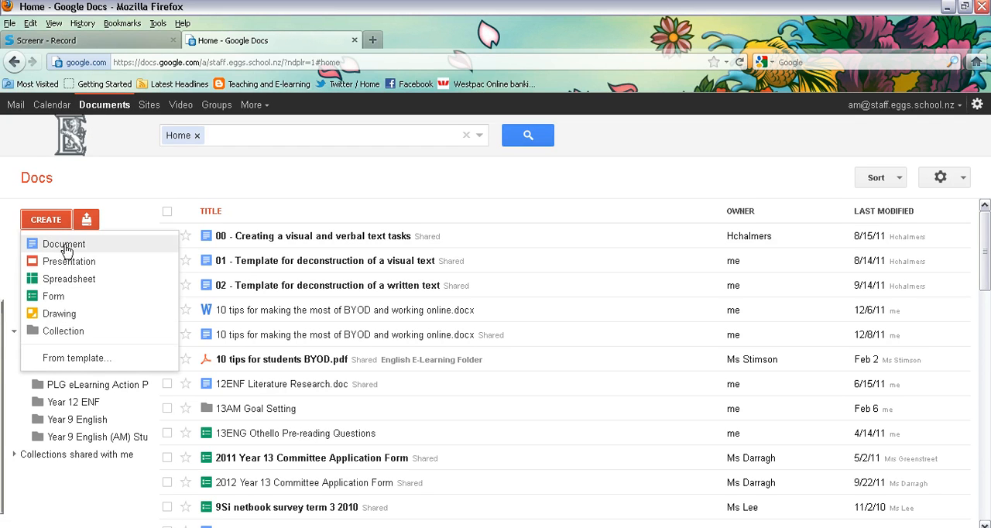
pyautogui.click(63, 244)
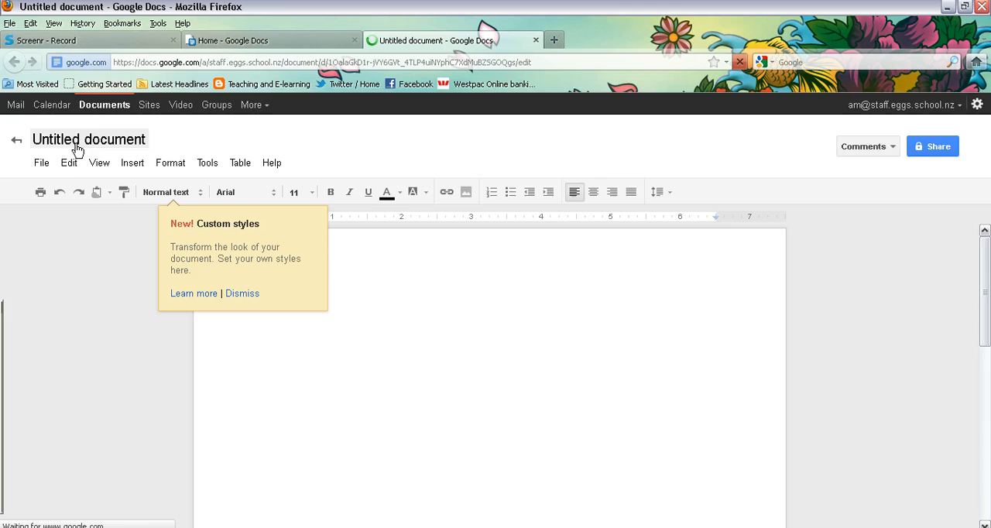
pyautogui.click(88, 139)
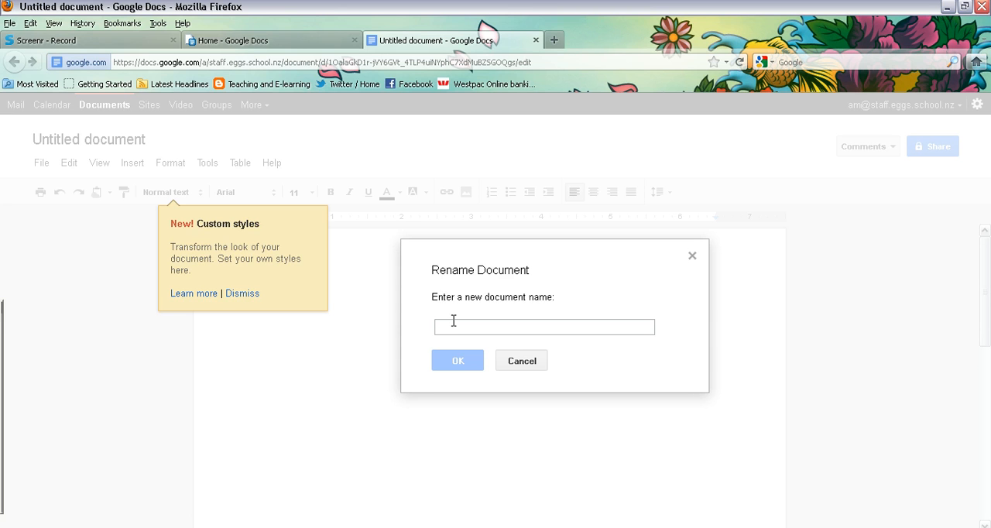
pyautogui.write('Document 1')
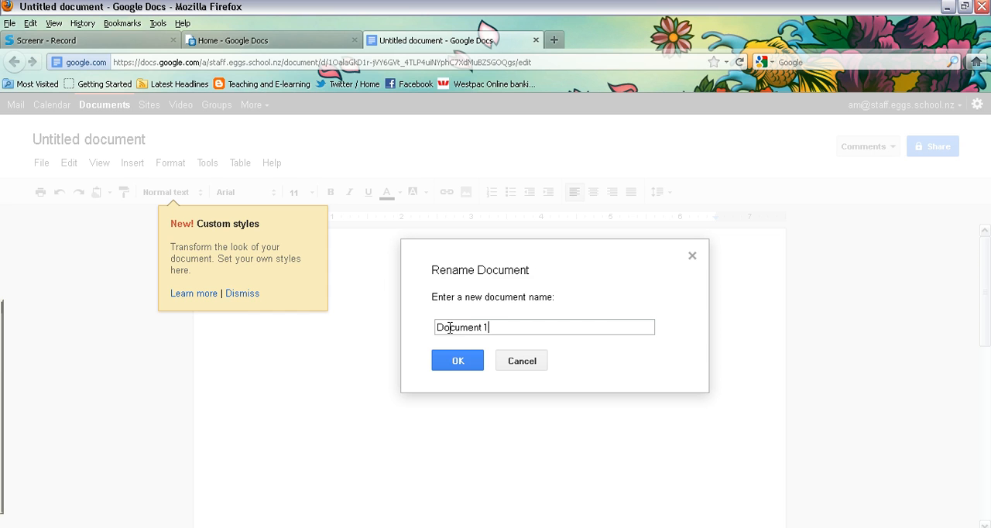
pyautogui.click(457, 359)
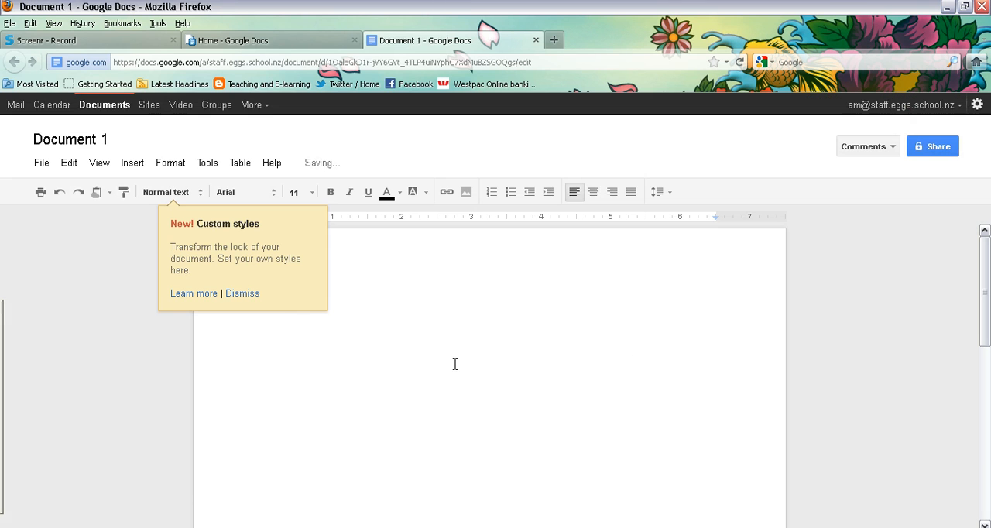
pyautogui.click(241, 292)
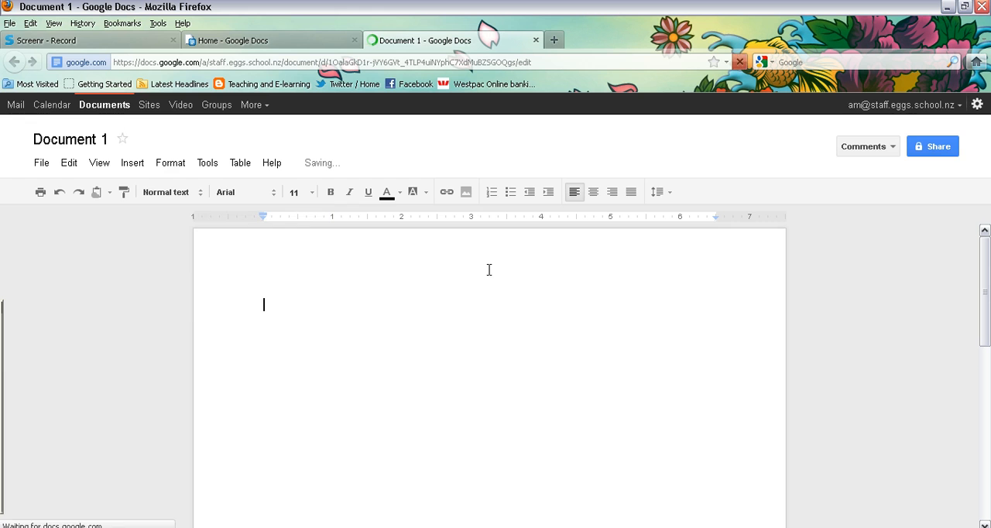
# Step: Share Document 1 with Ms Stimson's address at Can edit access and save the sharing
pyautogui.click(931, 146)
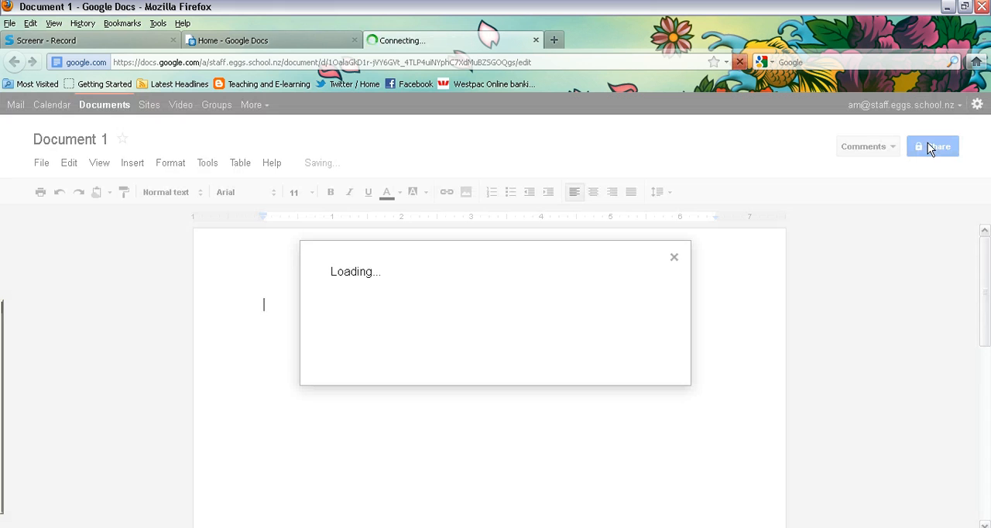
pyautogui.click(932, 146)
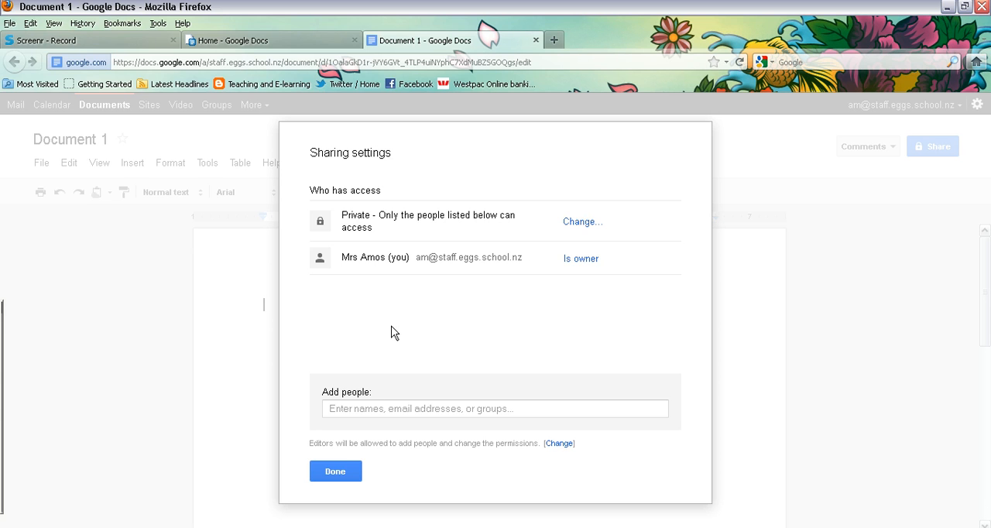
pyautogui.click(435, 408)
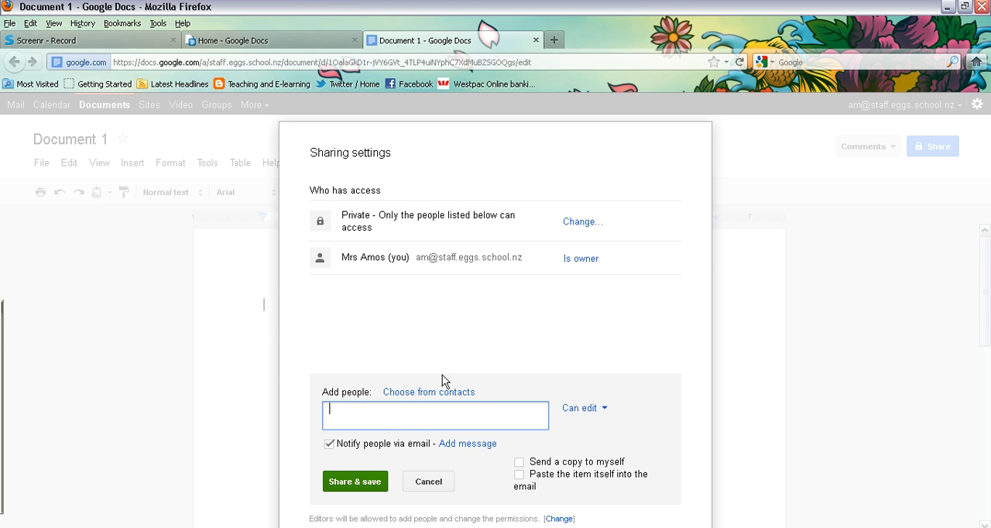
pyautogui.write('si')
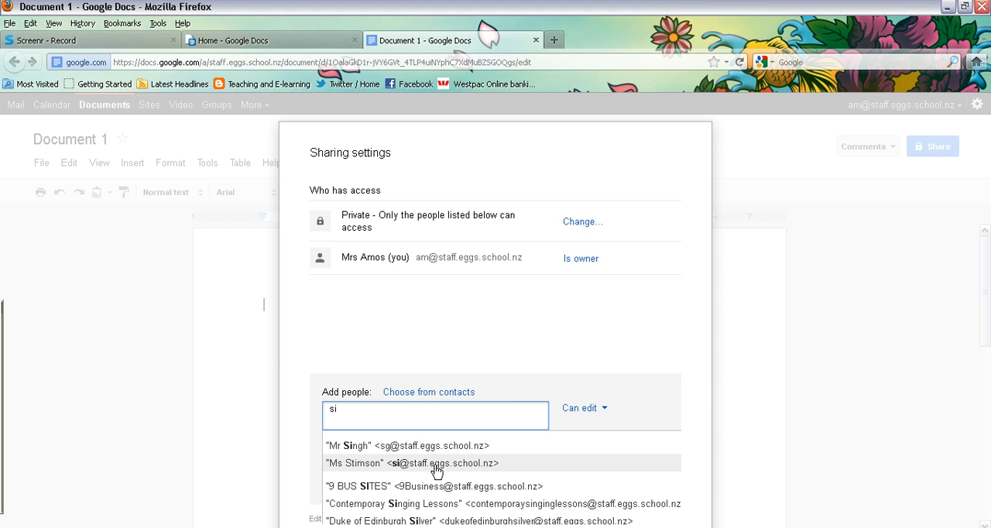
pyautogui.moveTo(431, 470)
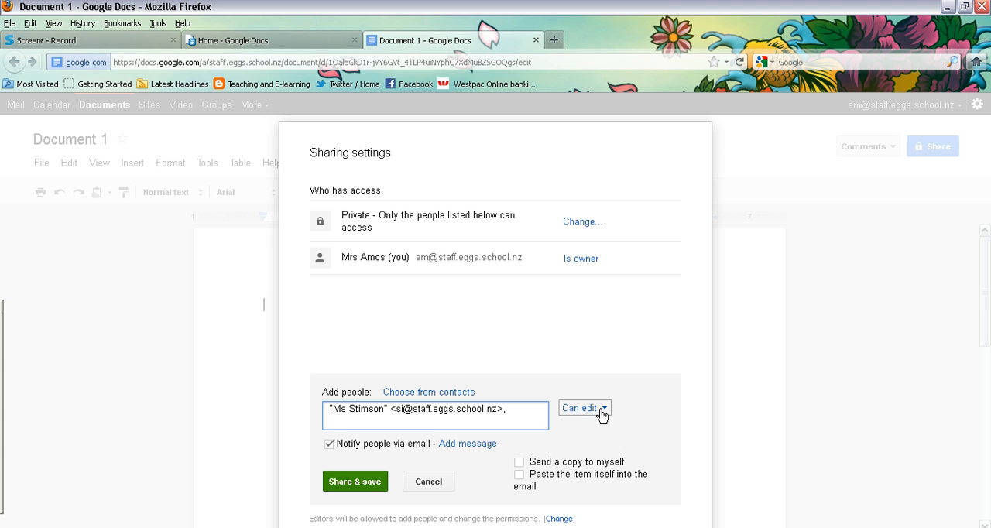
pyautogui.click(584, 409)
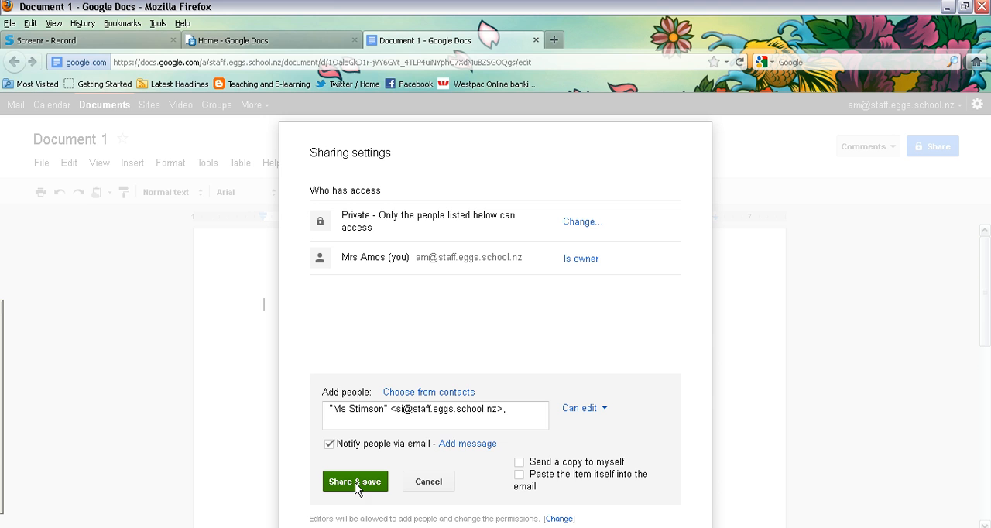
pyautogui.click(354, 480)
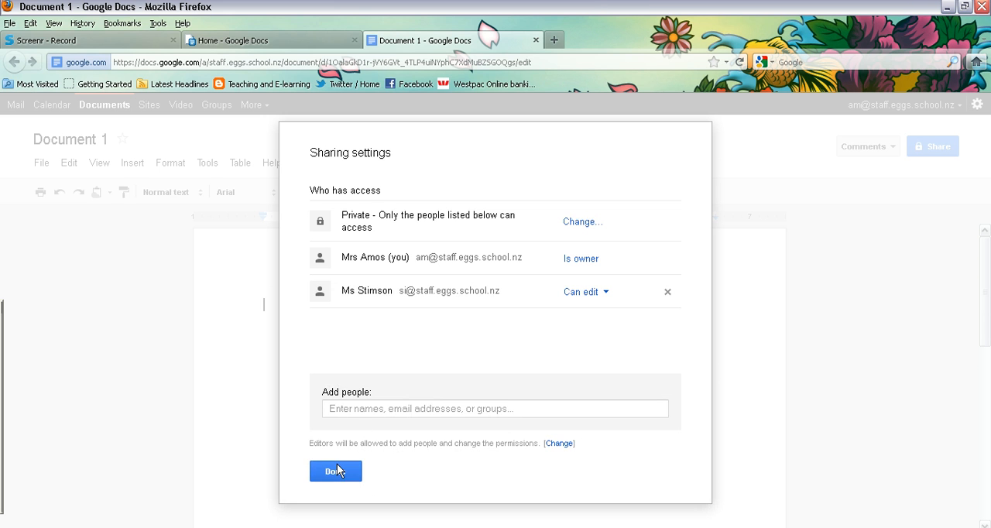
pyautogui.click(335, 470)
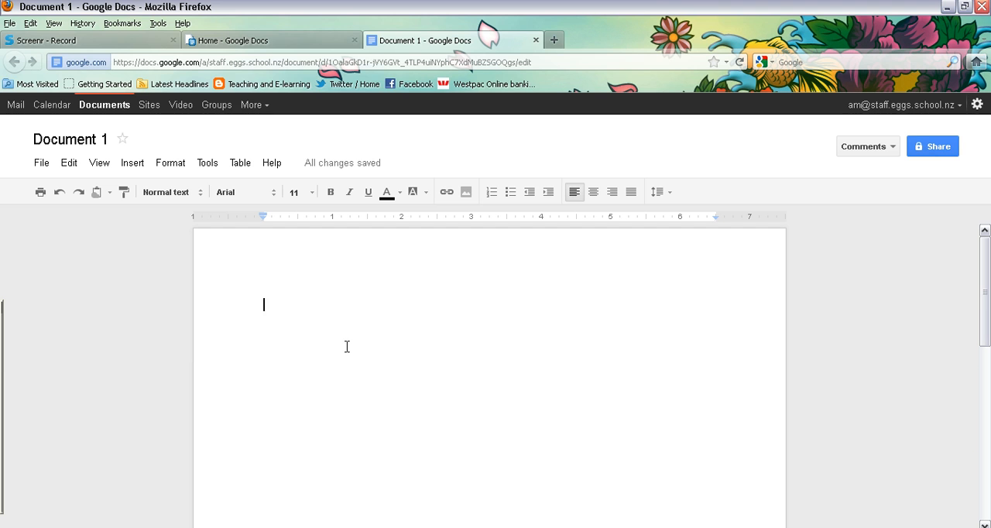
pyautogui.moveTo(312, 288)
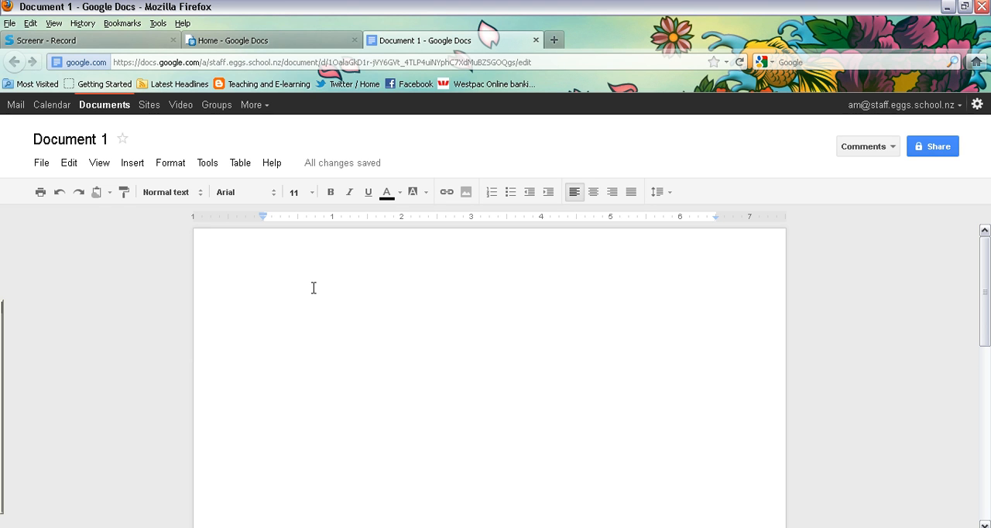
# Step: Go from Document 1 back to the Google Docs home file list via Documents
pyautogui.click(264, 305)
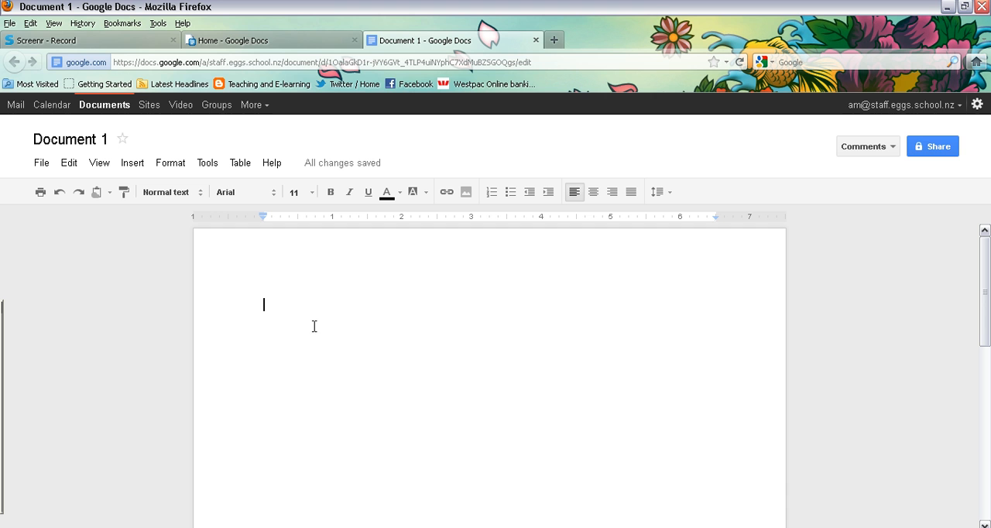
pyautogui.moveTo(311, 319)
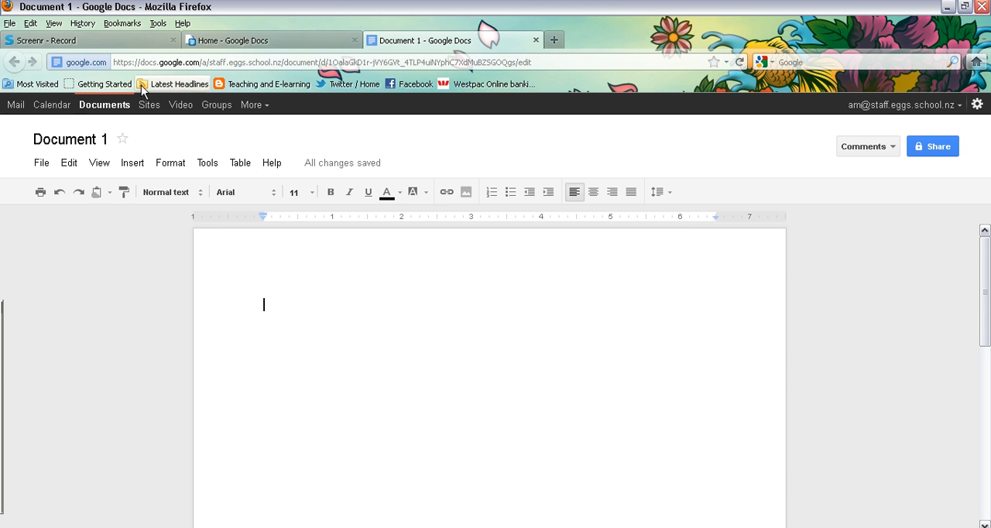
pyautogui.click(103, 105)
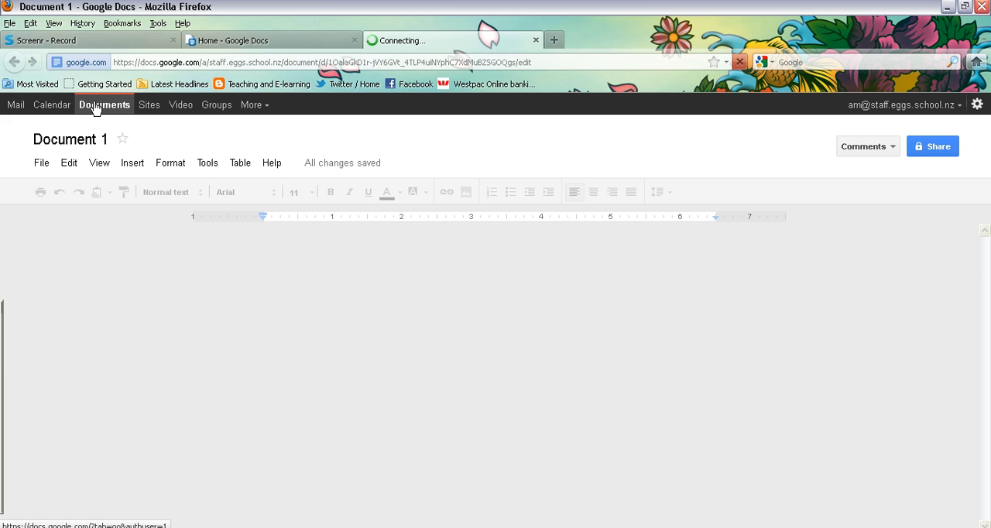
pyautogui.click(103, 106)
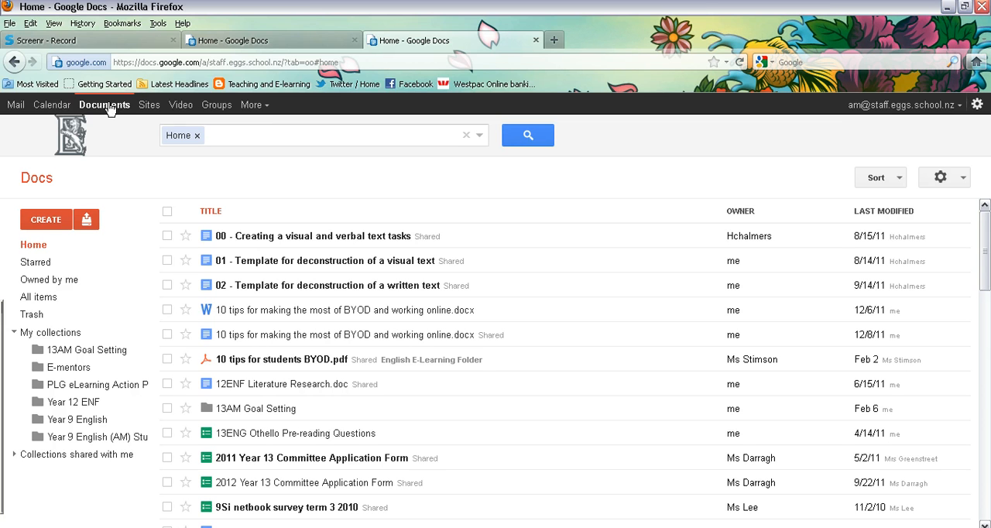
# Step: Make a new collection under My collections and name it 'Collection 1'
pyautogui.click(45, 220)
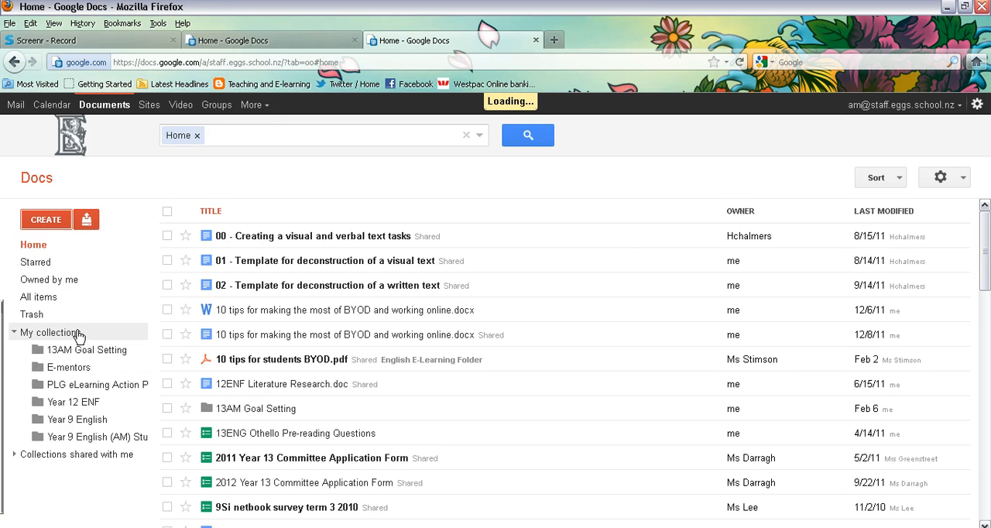
pyautogui.click(45, 220)
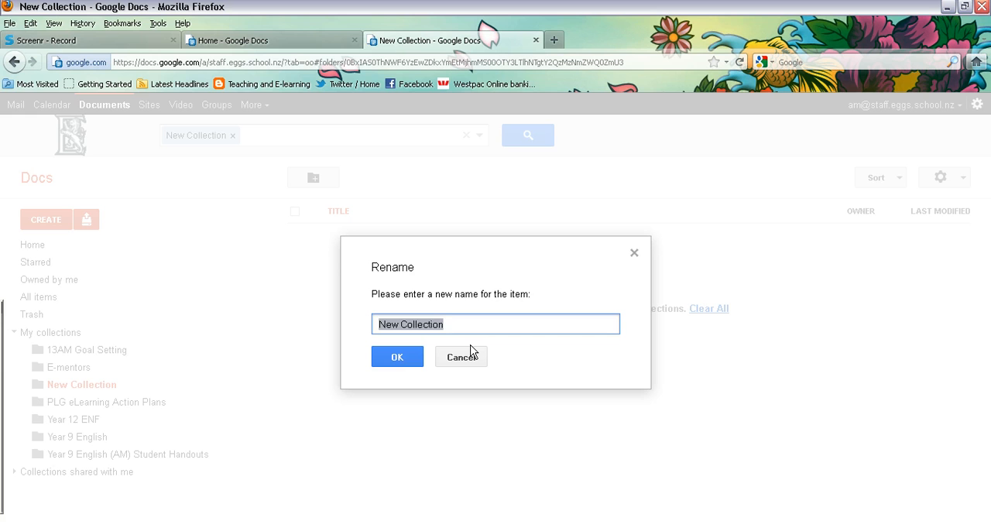
pyautogui.write('Coll')
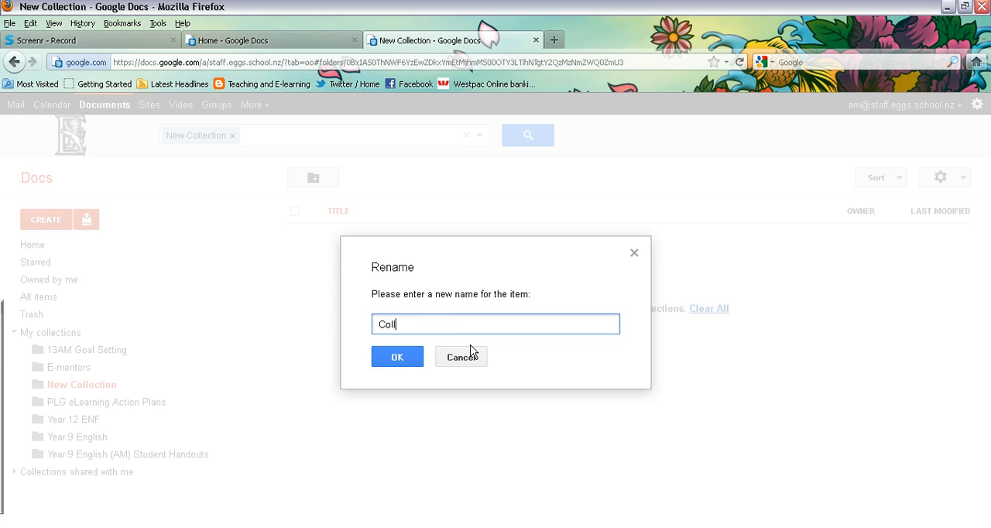
pyautogui.write('ection 1')
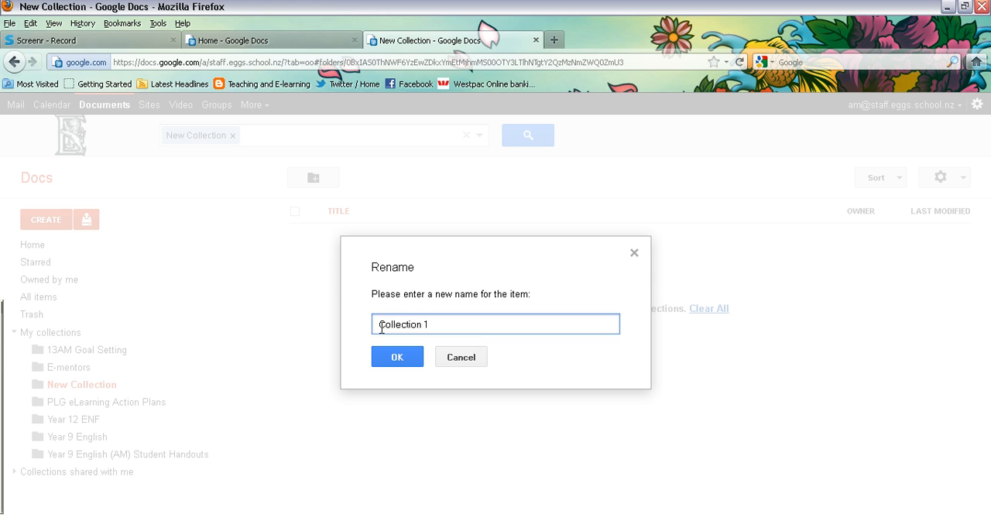
pyautogui.click(396, 356)
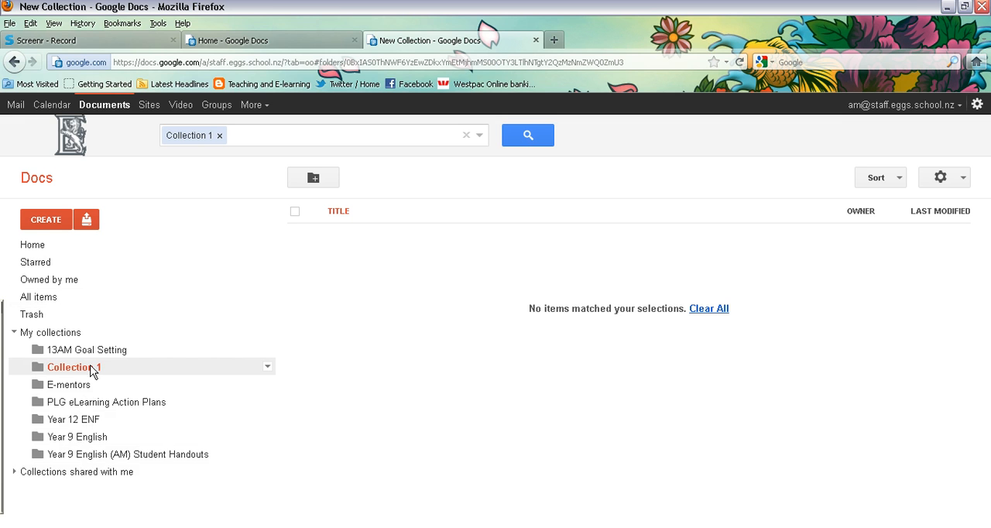
pyautogui.moveTo(251, 372)
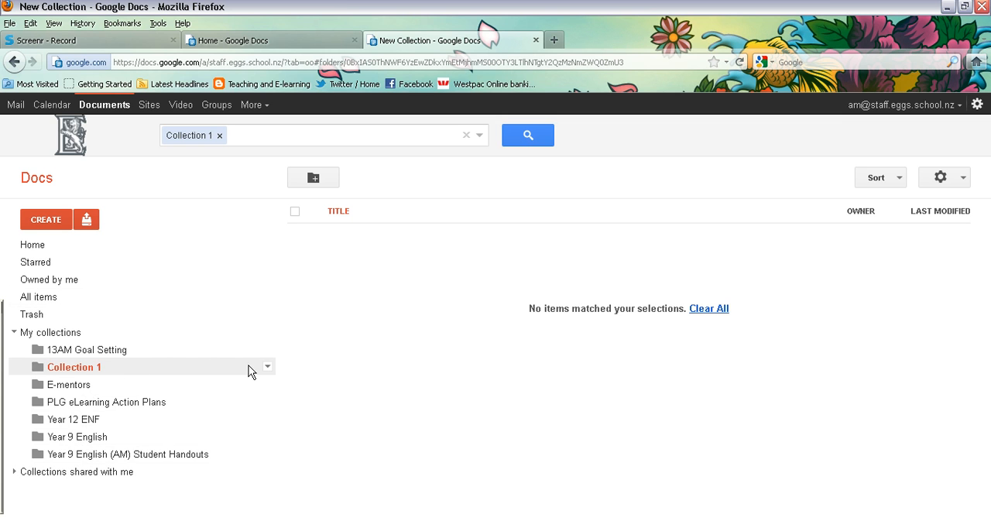
# Step: Share Collection 1 with Ms Stimson's suggested address with edit access and save
pyautogui.click(267, 367)
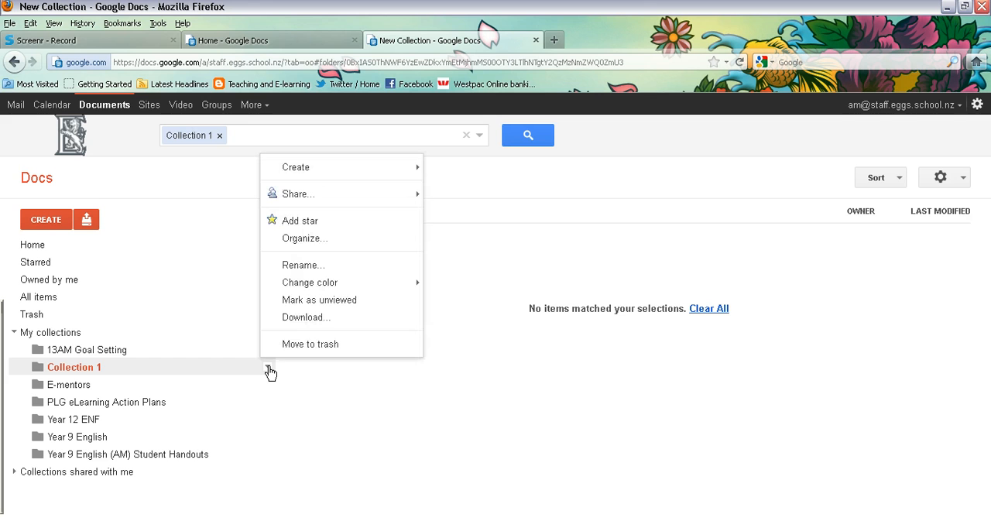
pyautogui.moveTo(297, 193)
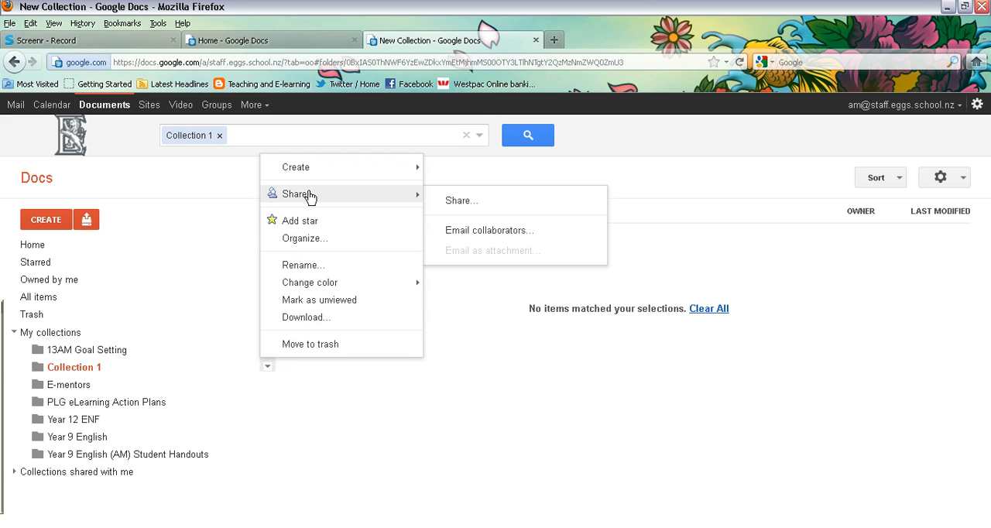
pyautogui.click(462, 201)
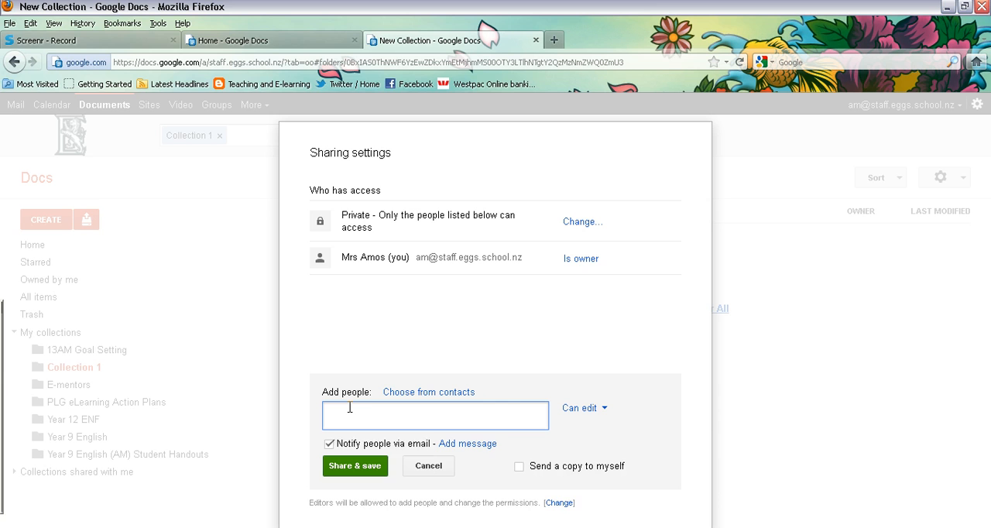
pyautogui.write('si@')
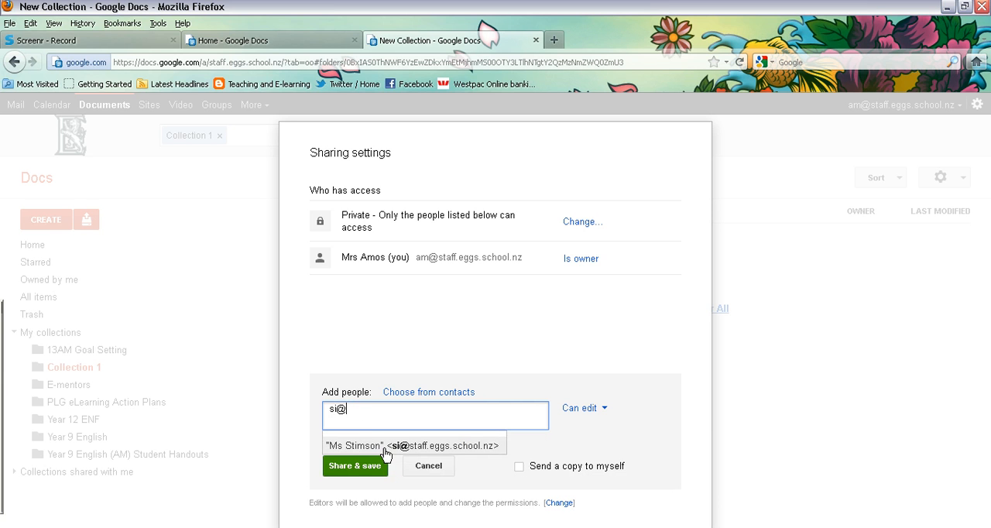
pyautogui.click(387, 446)
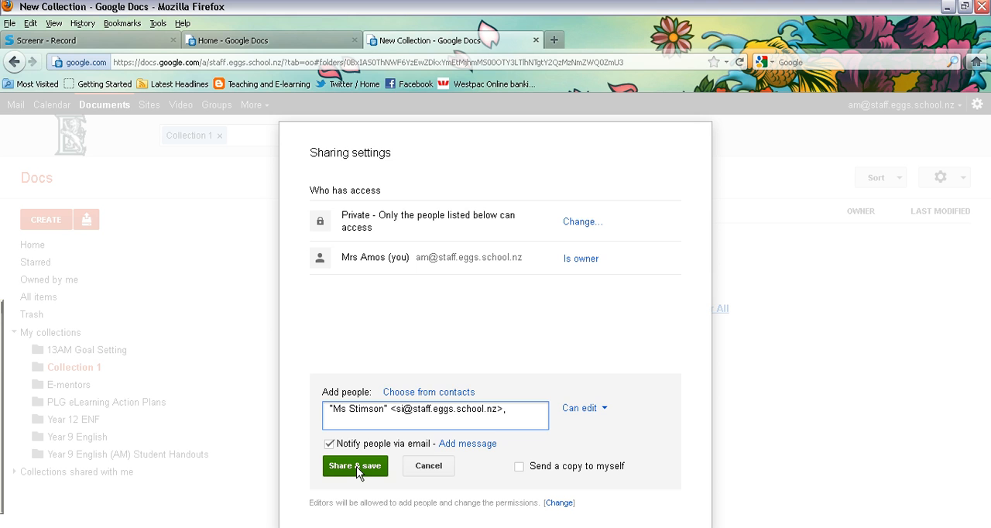
pyautogui.click(355, 464)
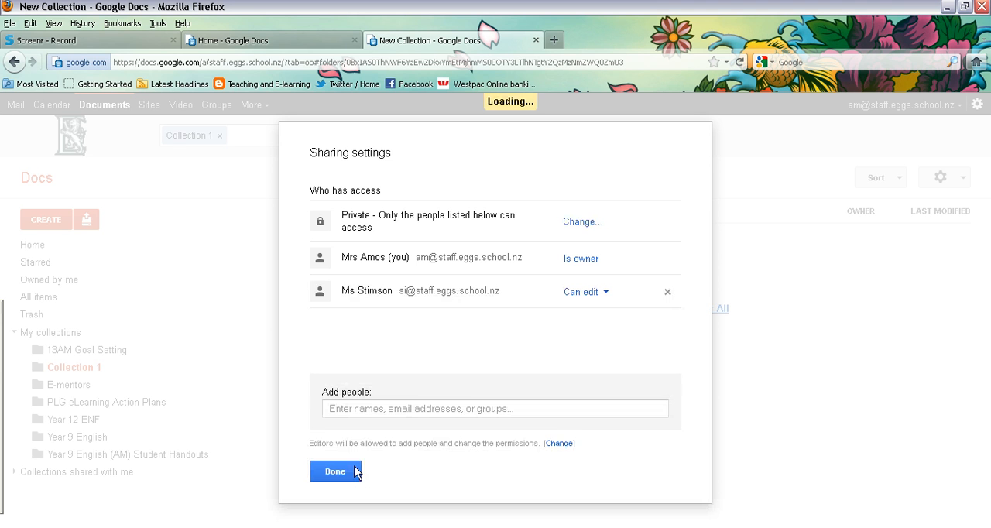
pyautogui.click(334, 471)
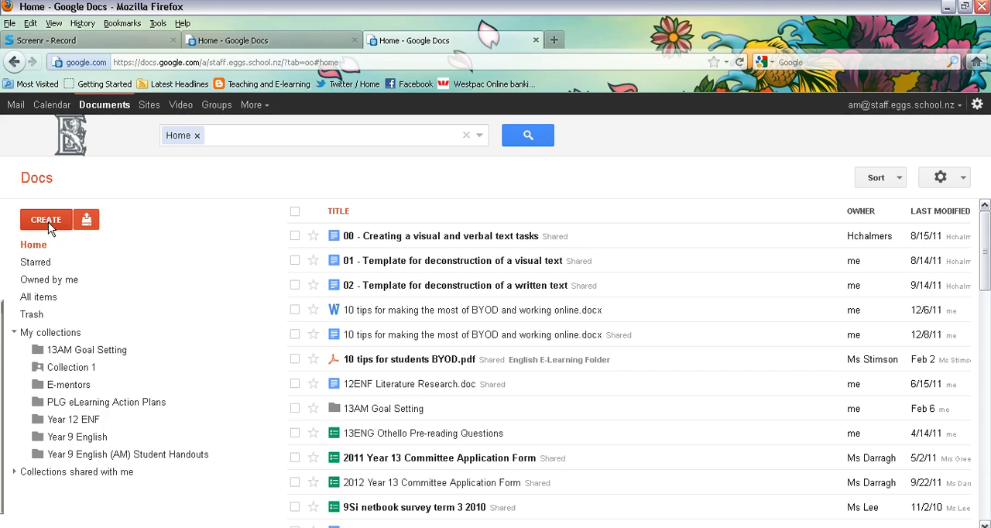
# Step: Create a blank document named 'Document 2' and return to the home file list
pyautogui.click(45, 220)
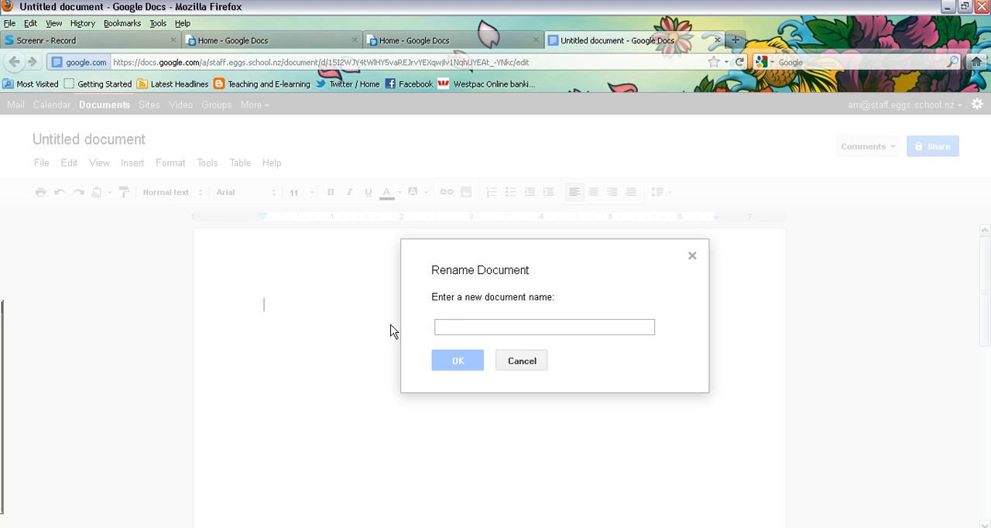
pyautogui.write('Document')
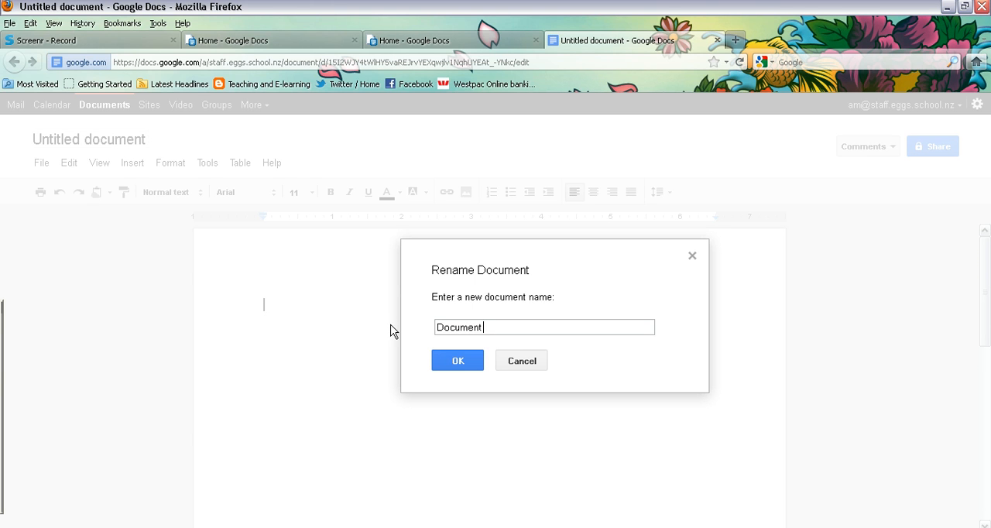
pyautogui.click(457, 359)
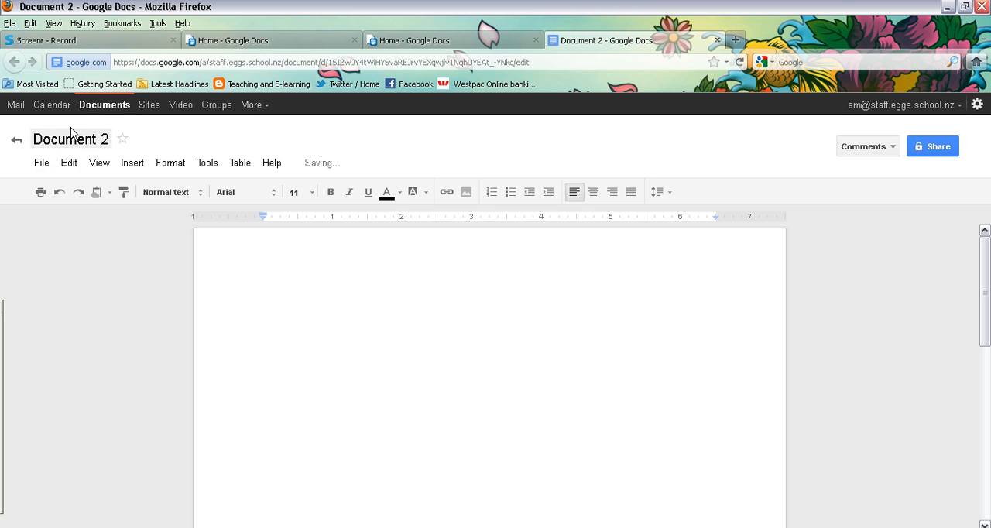
pyautogui.moveTo(105, 106)
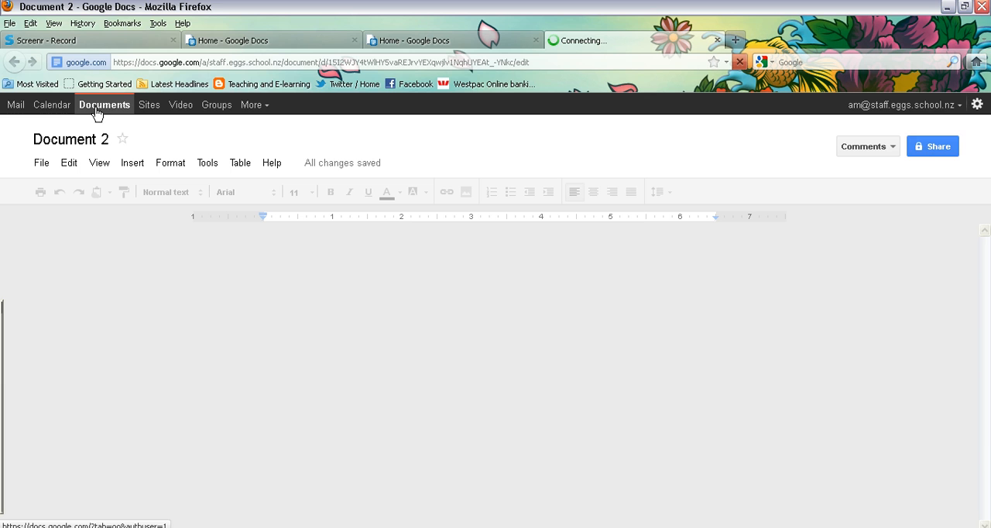
pyautogui.click(104, 106)
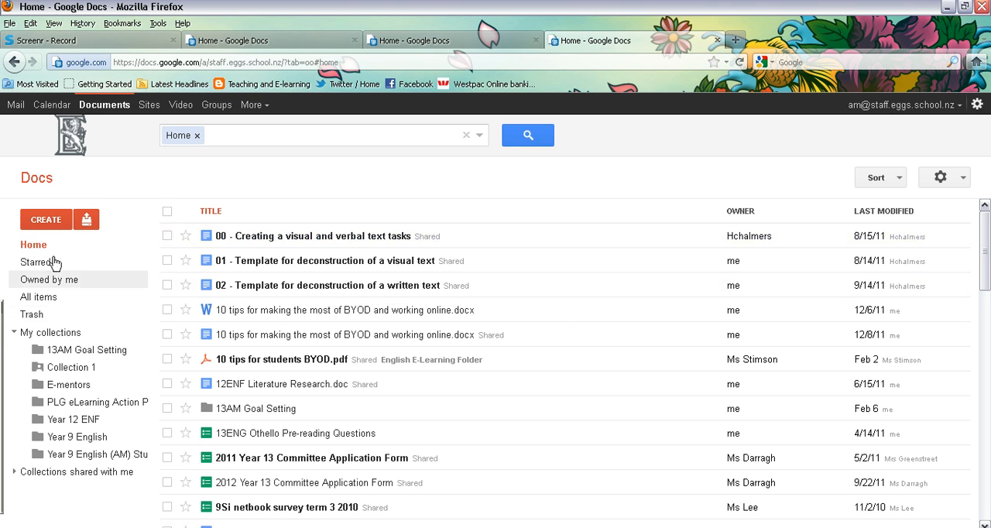
# Step: Show files Owned by me and scroll to Document 2 to drag it onto Collection 1
pyautogui.click(50, 279)
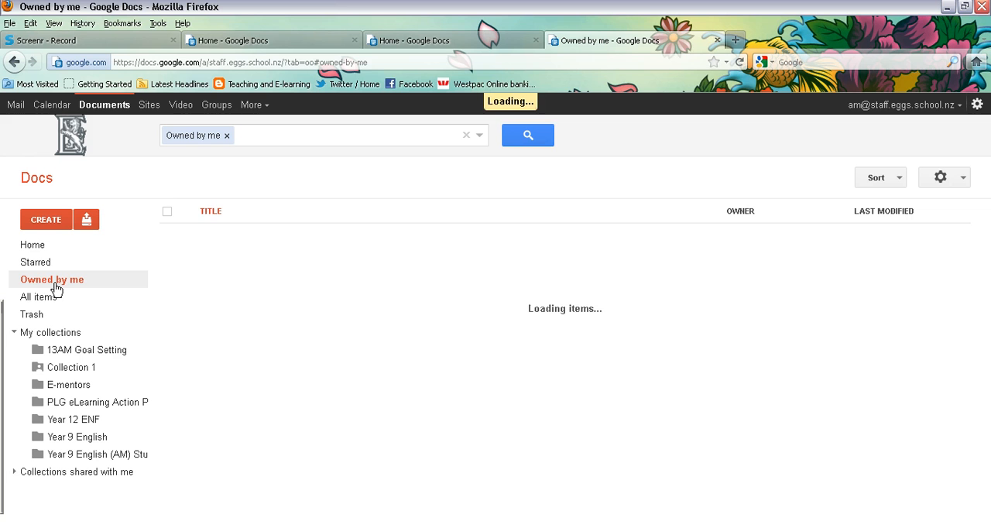
pyautogui.click(53, 278)
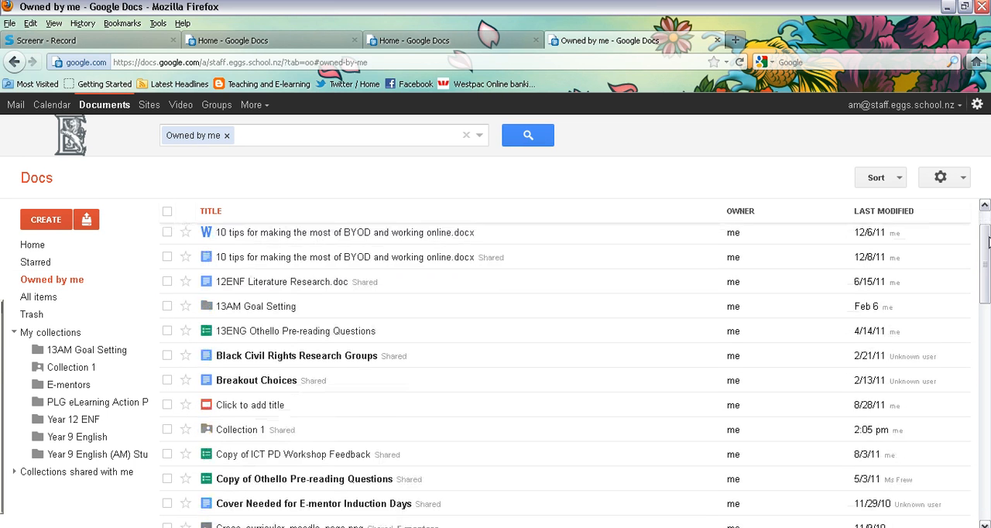
pyautogui.scroll(-3)
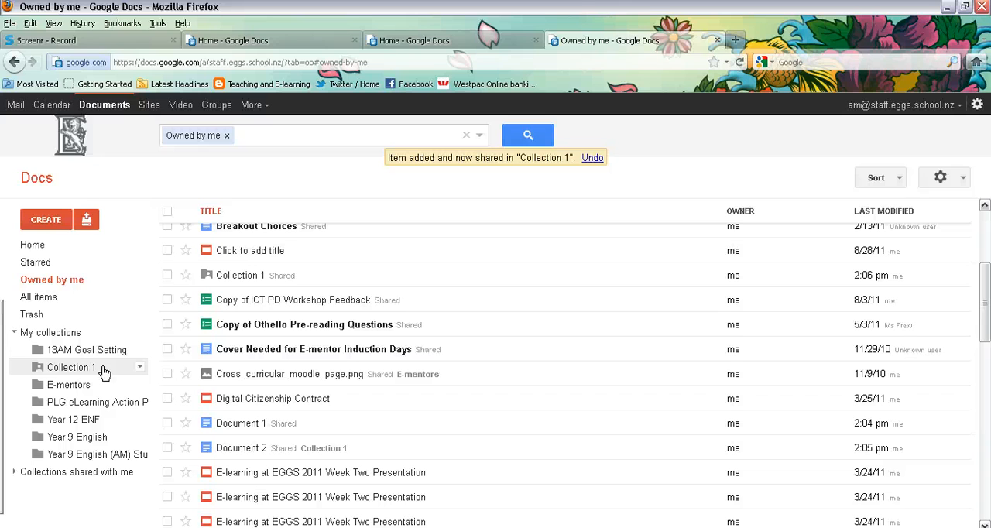
pyautogui.moveTo(102, 373)
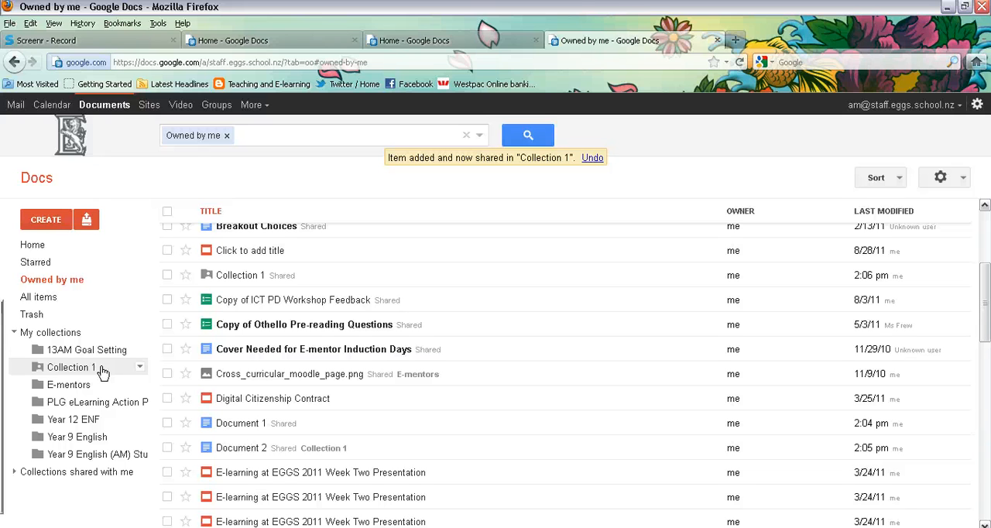
pyautogui.moveTo(75, 367)
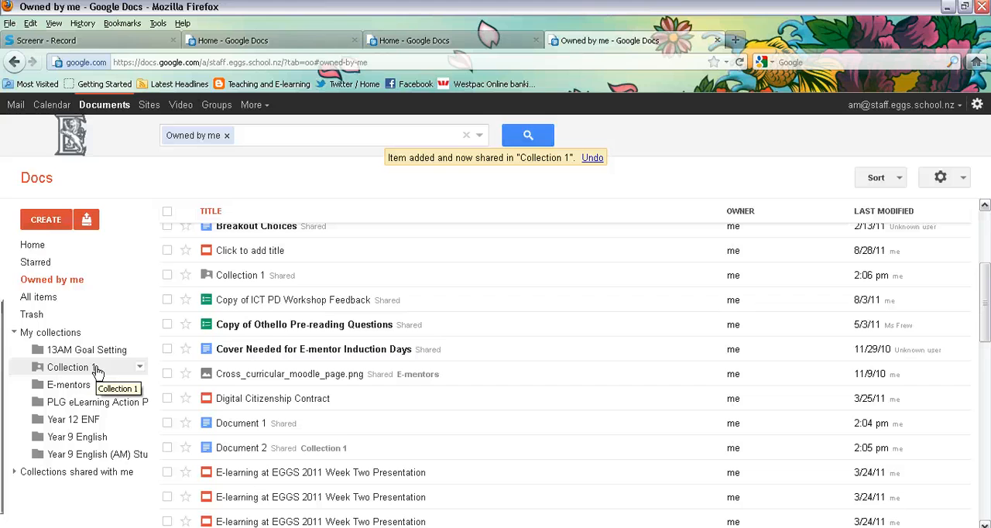